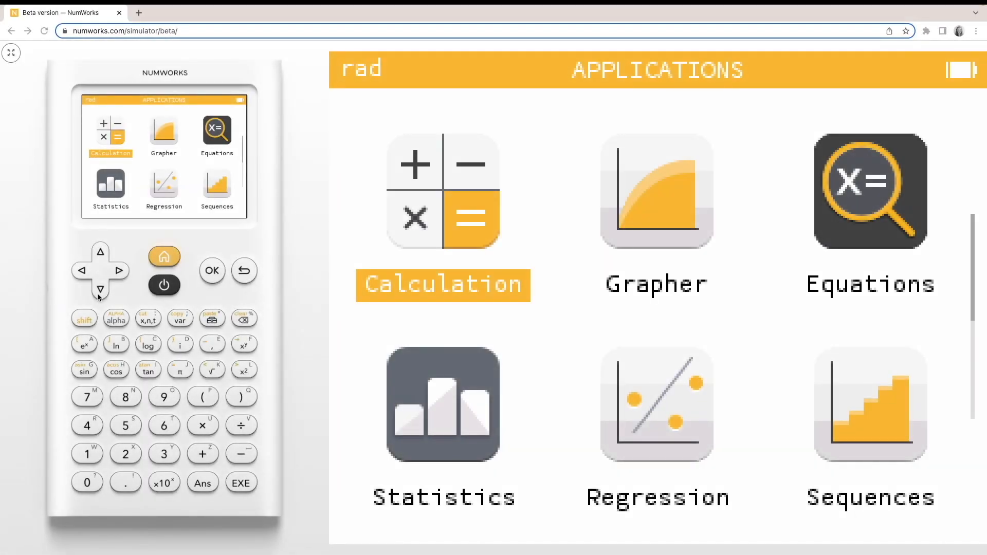
- Navigate through the home screen apps toward the Finance app
{"action": "left_click", "coordinate": [100, 294]}
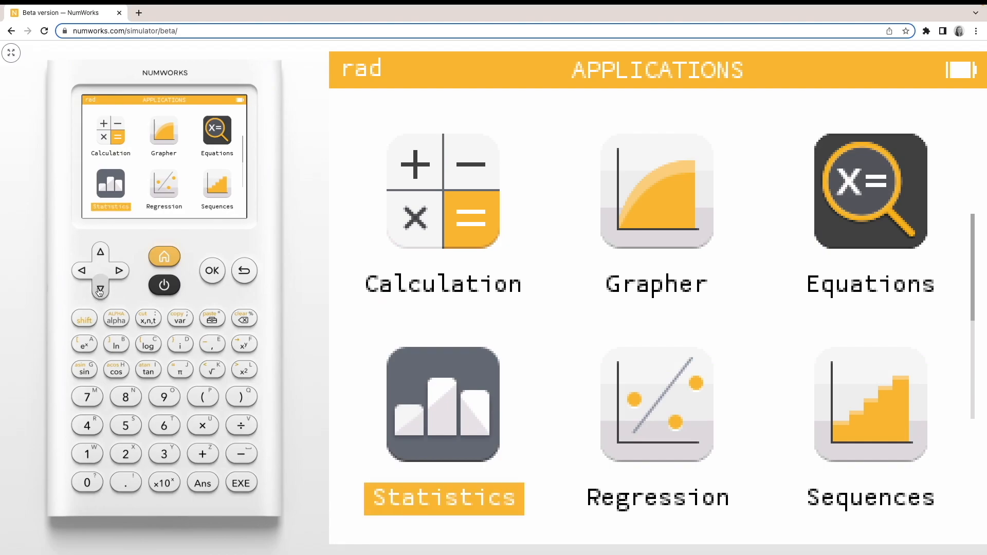
{"action": "left_click", "coordinate": [119, 271]}
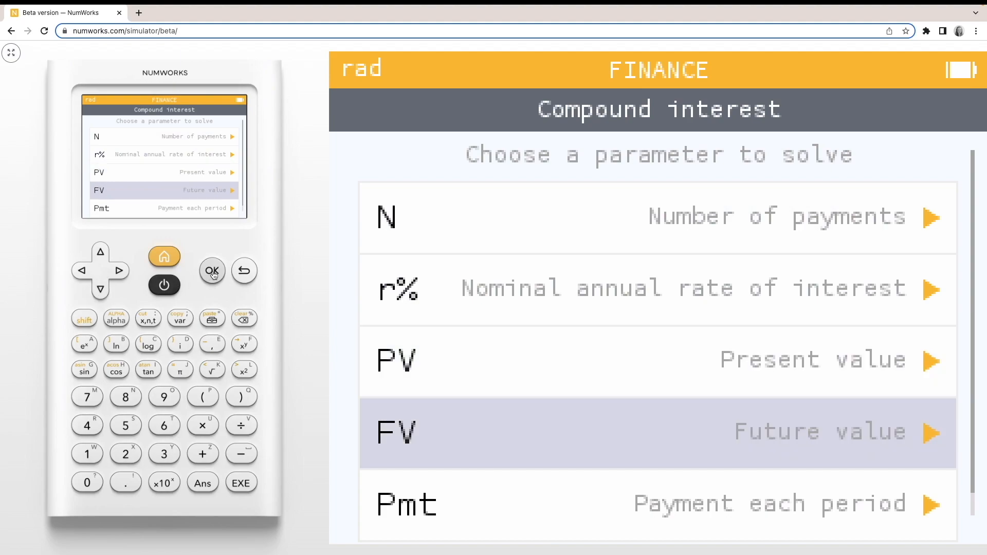
- Choose FV as the parameter to solve for in the compound interest solver
{"action": "left_click", "coordinate": [211, 271]}
{"action": "type", "text": "-200"}
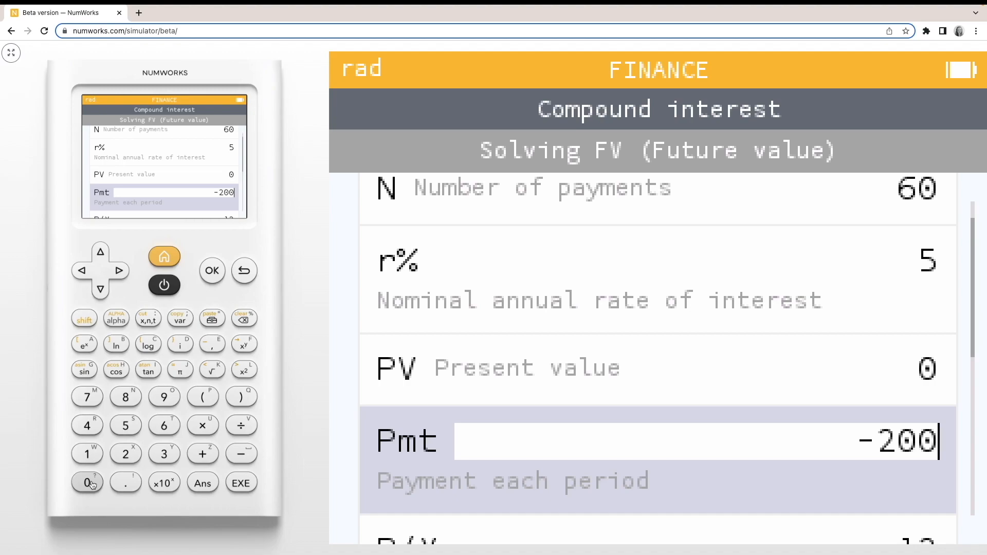
{"action": "mouse_move", "coordinate": [83, 320]}
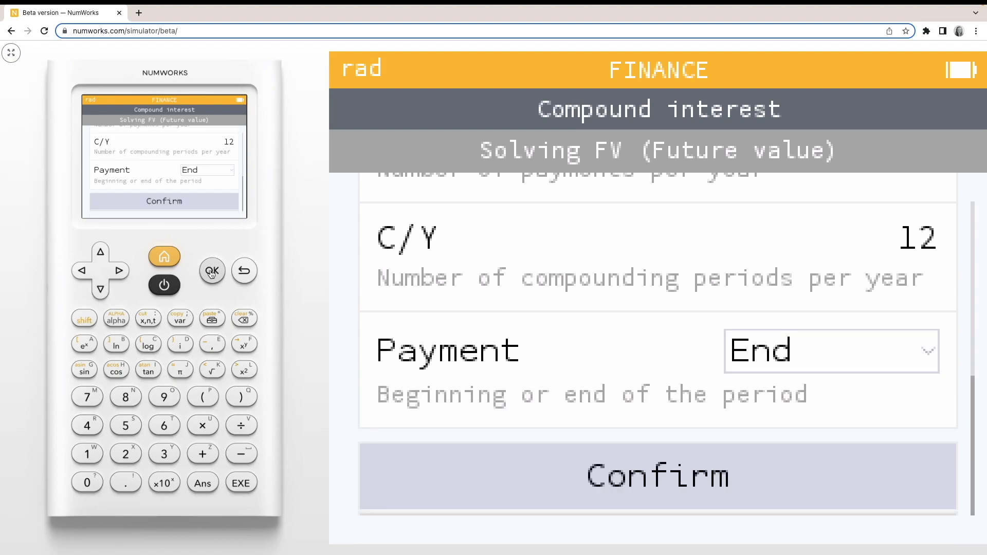
- Confirm the inputs to compute the future value, 13601.21657
{"action": "left_click", "coordinate": [657, 475]}
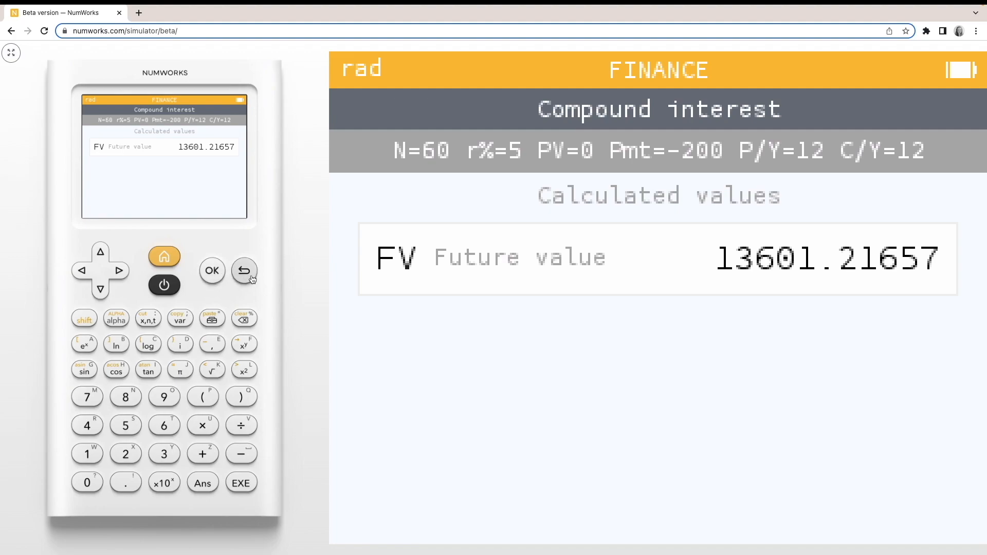
- Go back, solve for PV with Pmt 0 and FV 13601.22, giving -10598.14126
{"action": "left_click", "coordinate": [244, 271]}
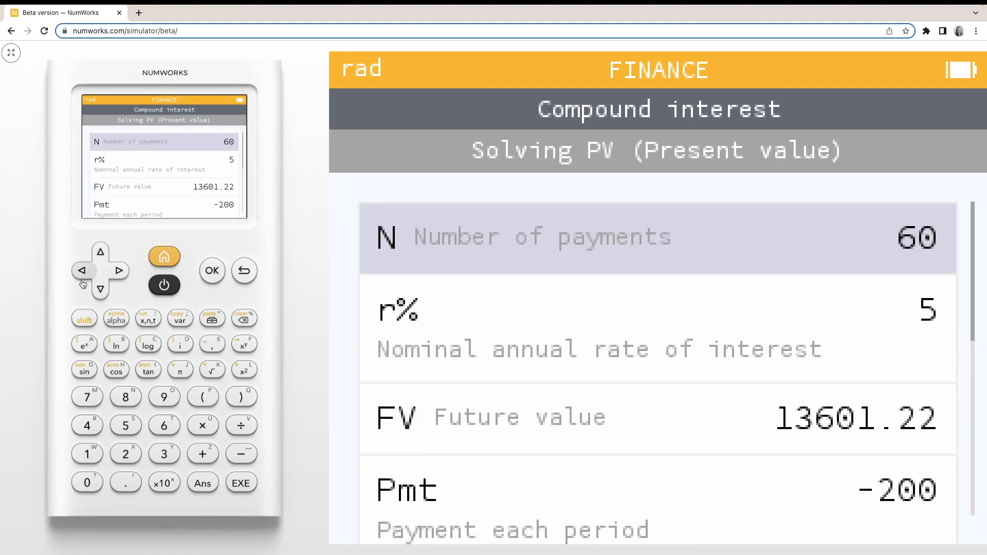
{"action": "left_click", "coordinate": [87, 482]}
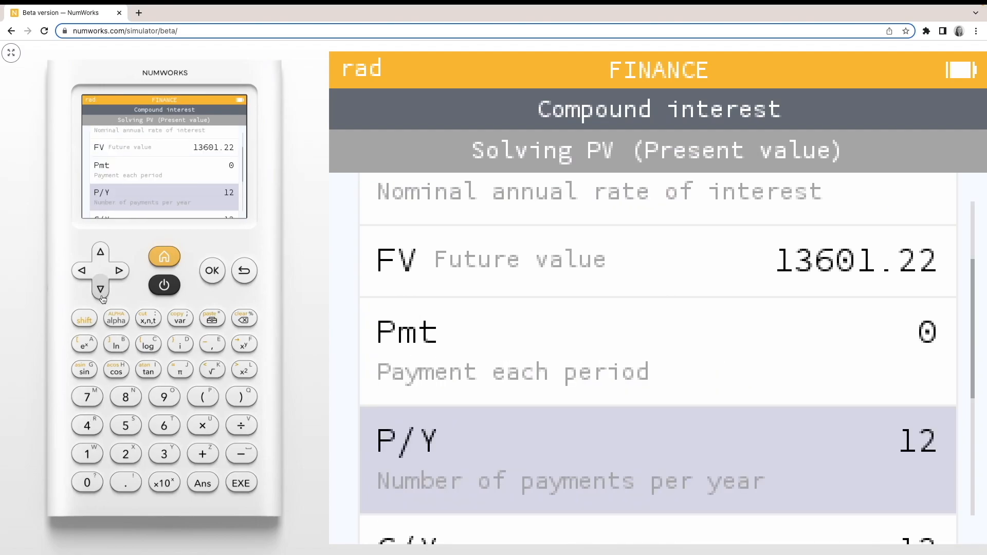
{"action": "left_click", "coordinate": [211, 270]}
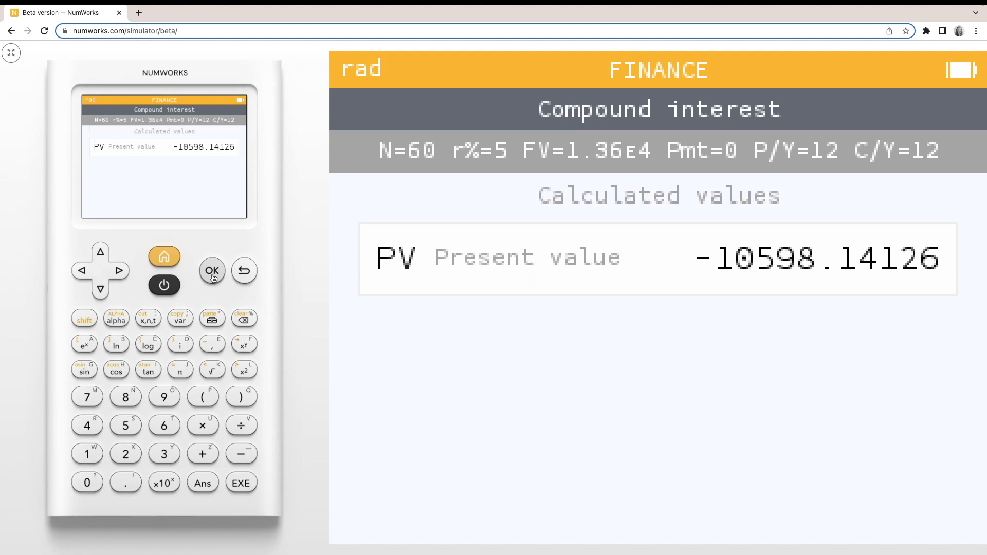